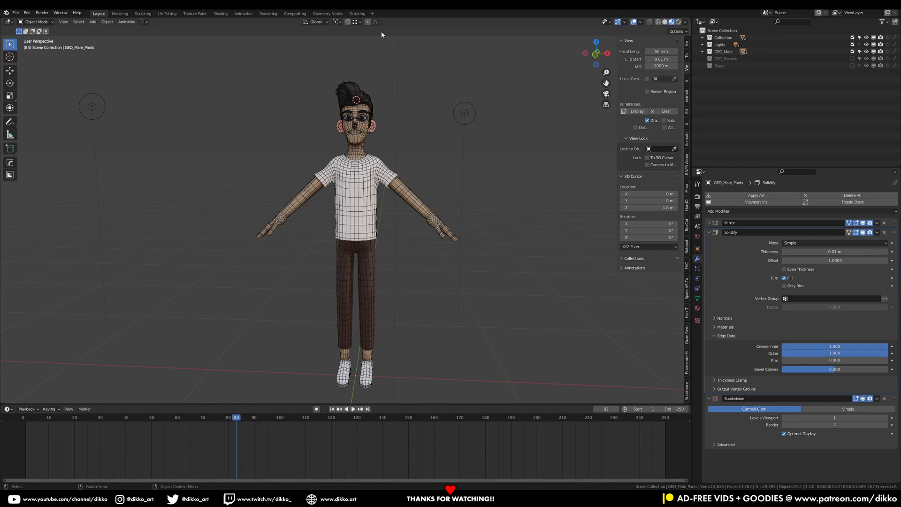
mouse_move(478, 215)
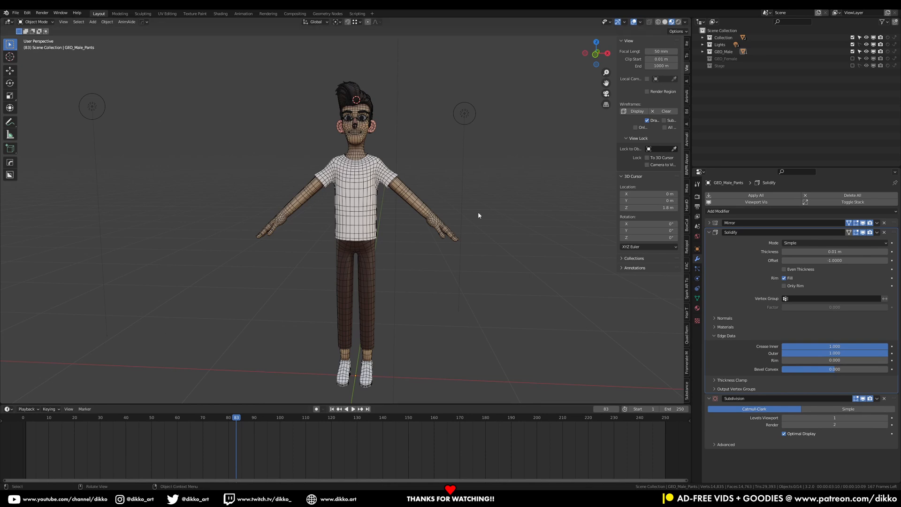
mouse_move(476, 216)
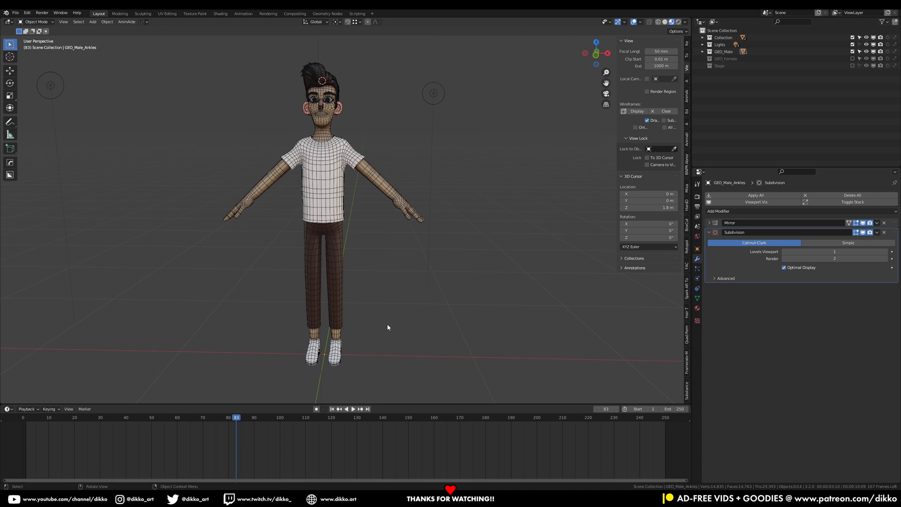
mouse_move(348, 250)
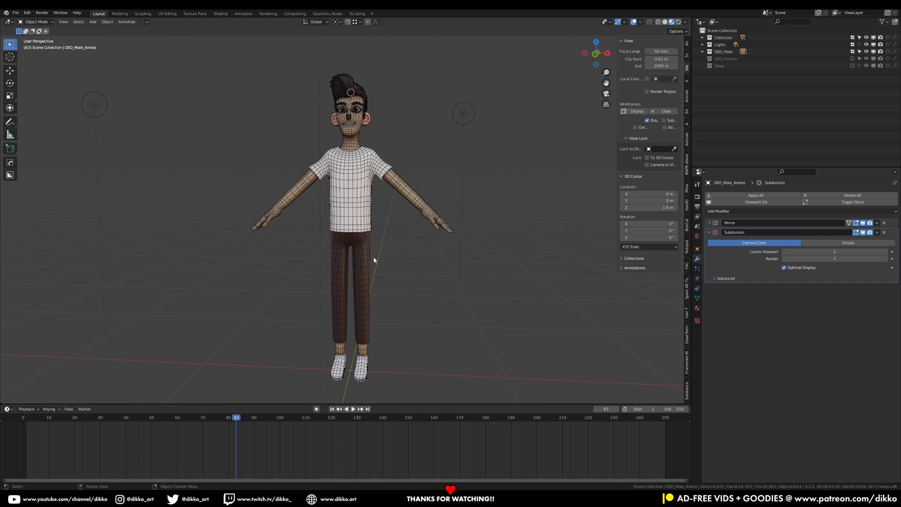
mouse_move(372, 252)
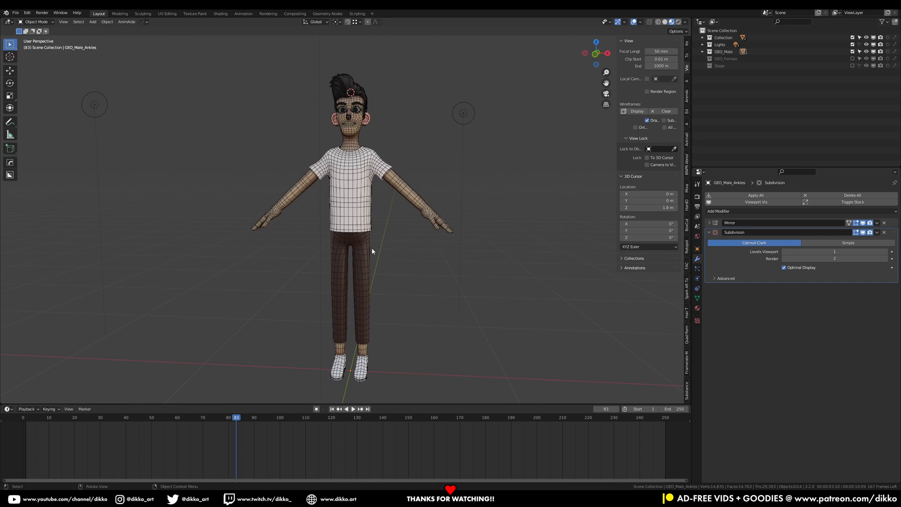
mouse_move(393, 254)
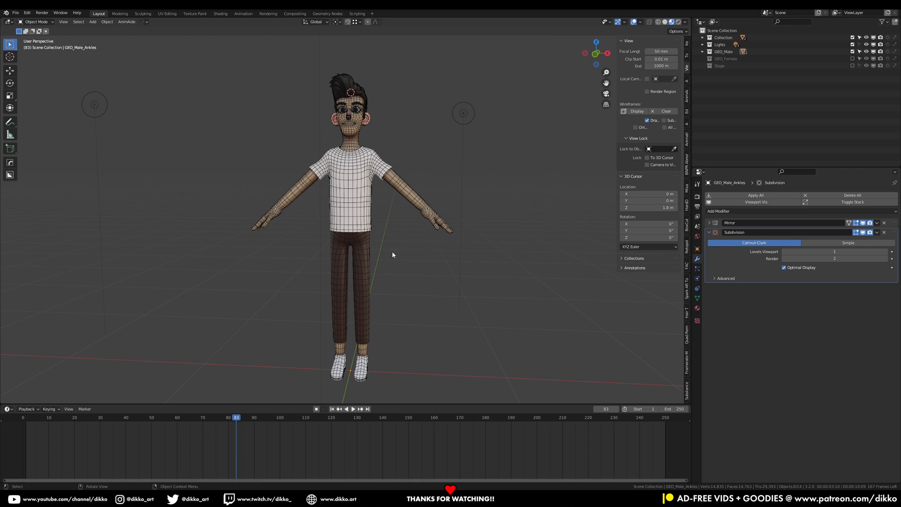
mouse_move(352, 266)
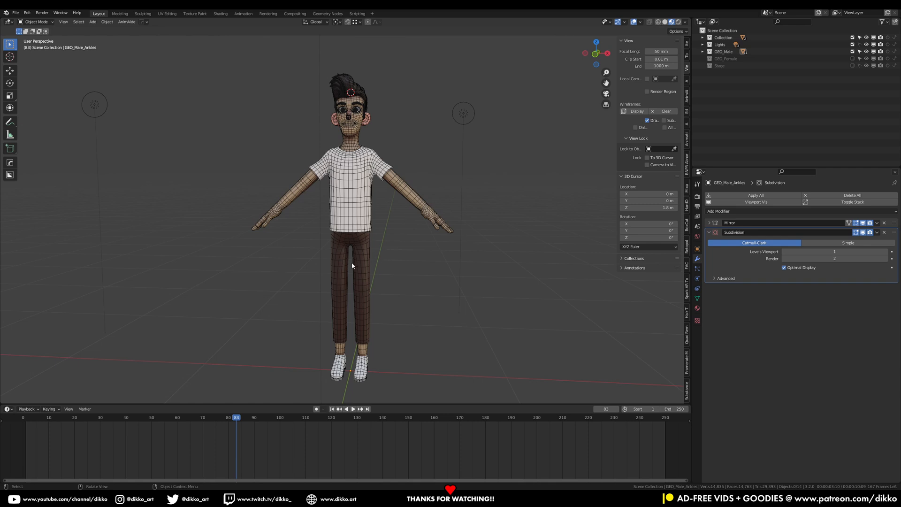
mouse_move(343, 275)
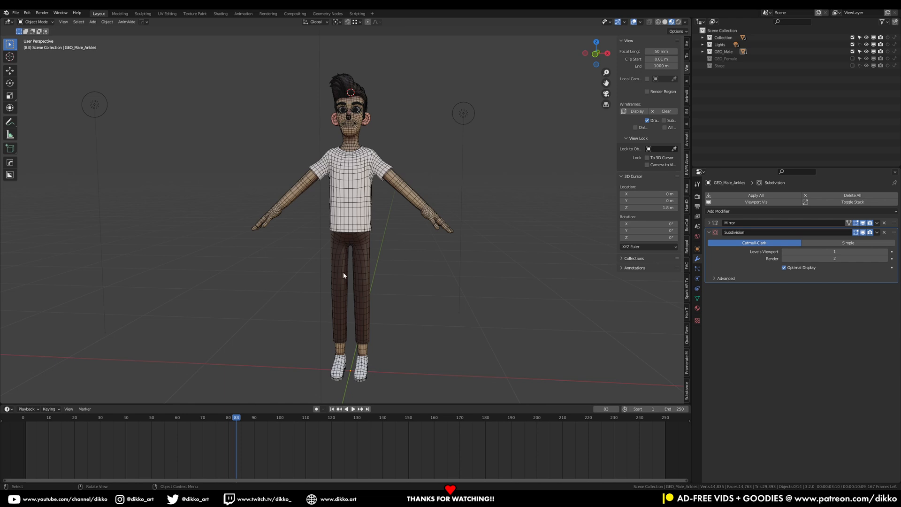
mouse_move(372, 186)
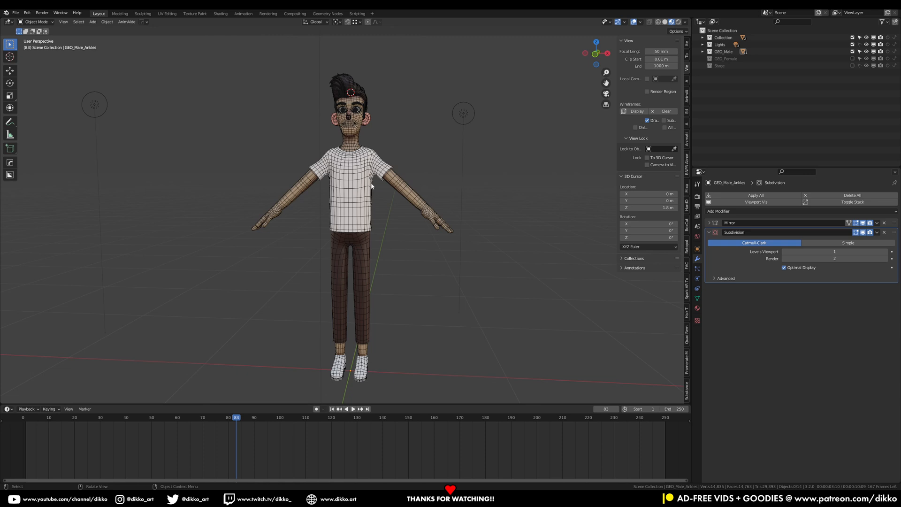
mouse_move(362, 96)
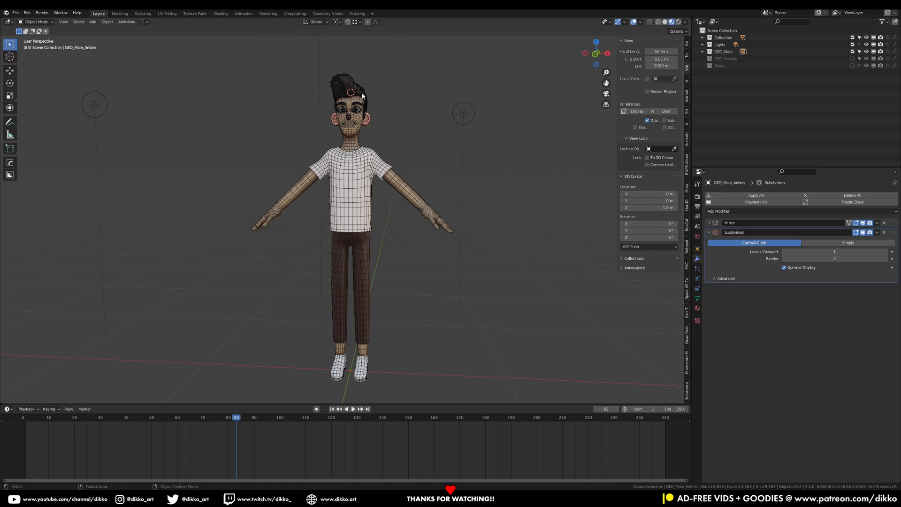
mouse_move(417, 155)
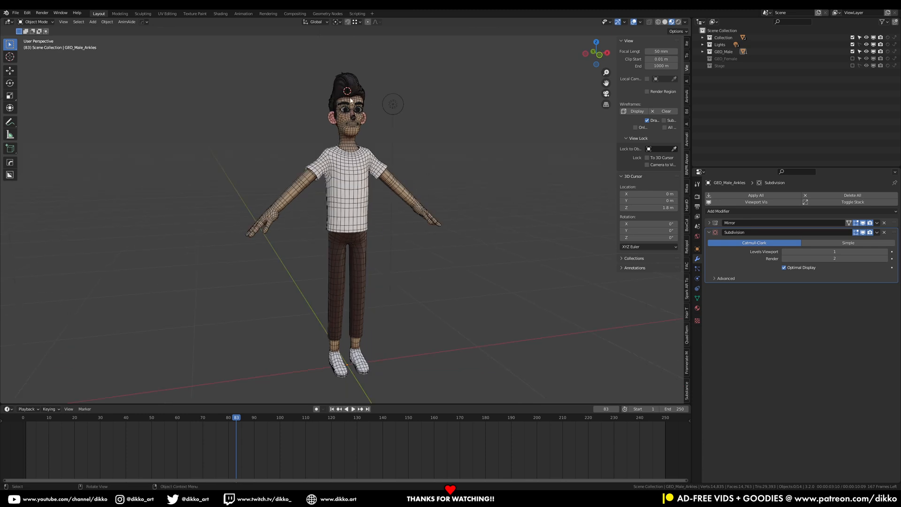
Step: Face the character and select every mesh object via Select All by Type > Mesh
drag(396, 236, 397, 235)
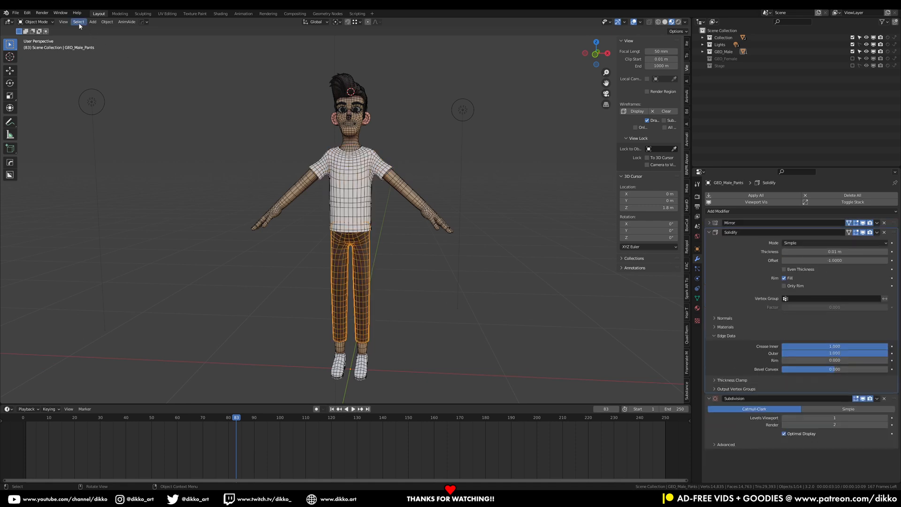
click(78, 21)
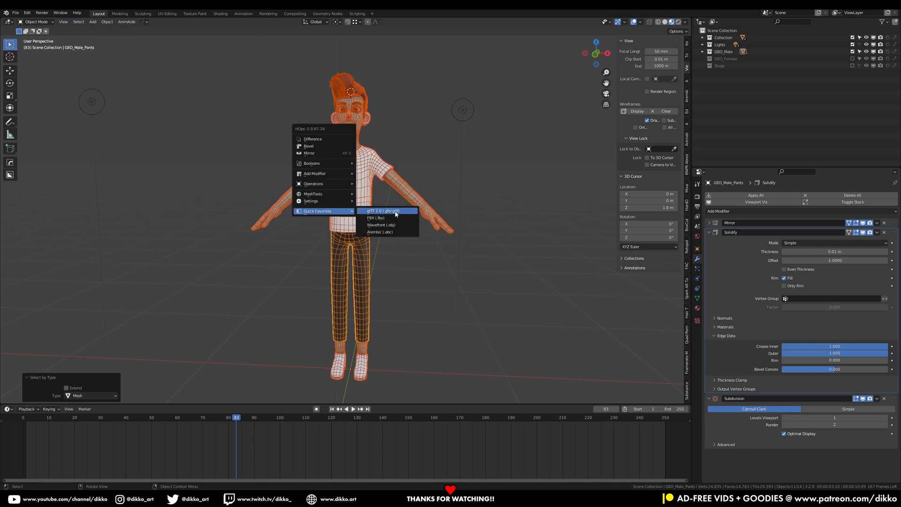
Step: Export the selected meshes as male_001.fbx in the Male folder with Limit to Selected Objects
click(375, 217)
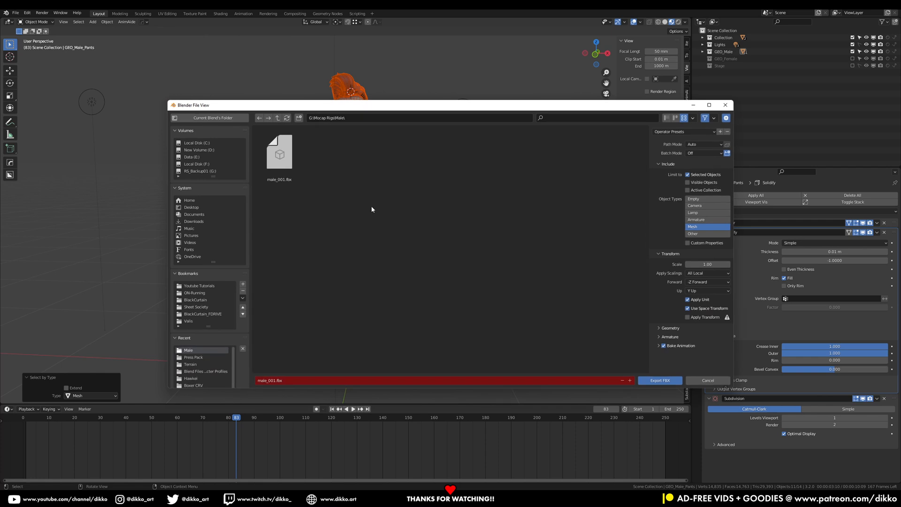
click(279, 153)
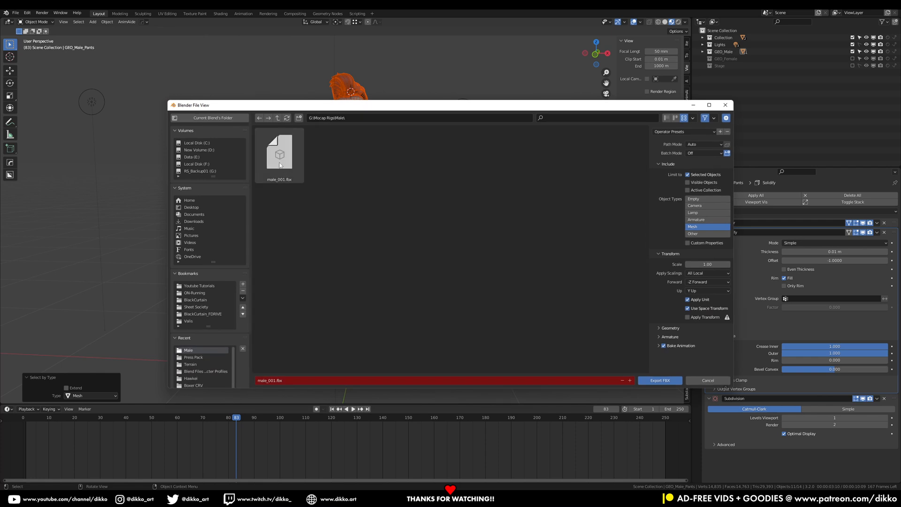
click(278, 154)
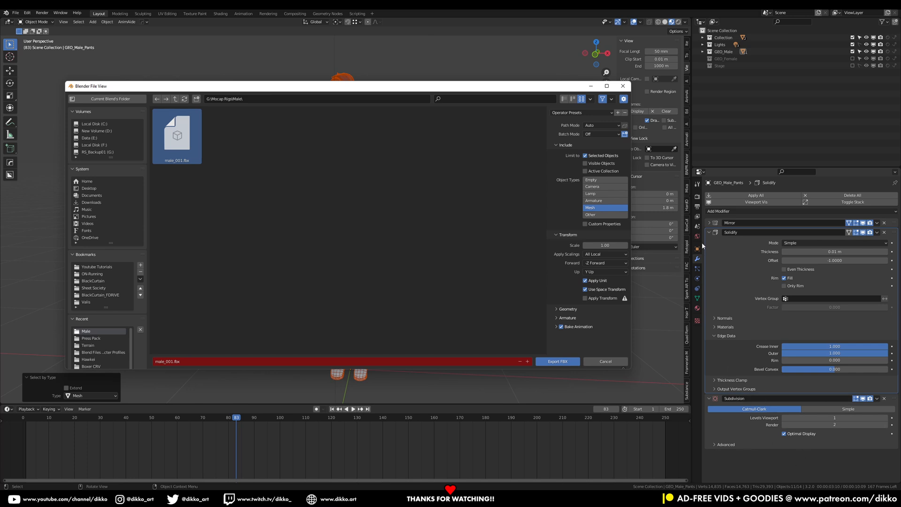
click(697, 198)
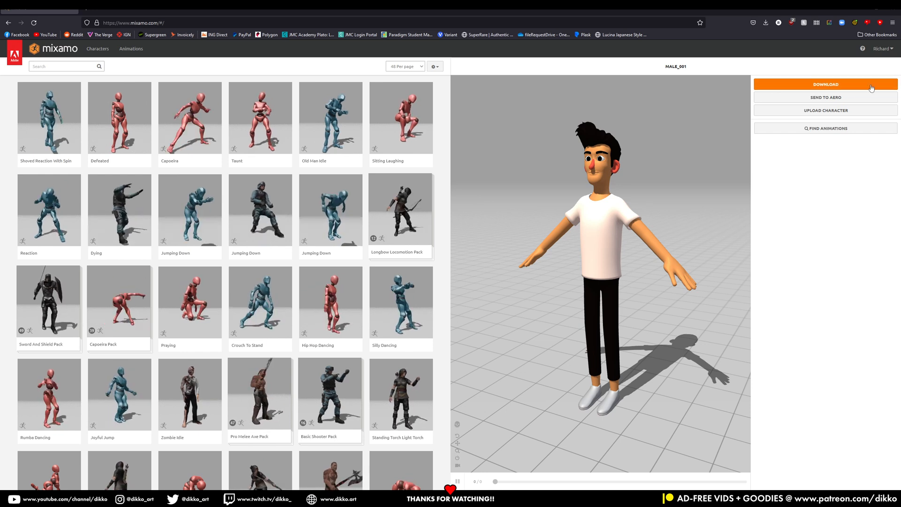
Step: Upload male_001.fbx to Mixamo and reach the auto-rigger's Orient step
click(825, 110)
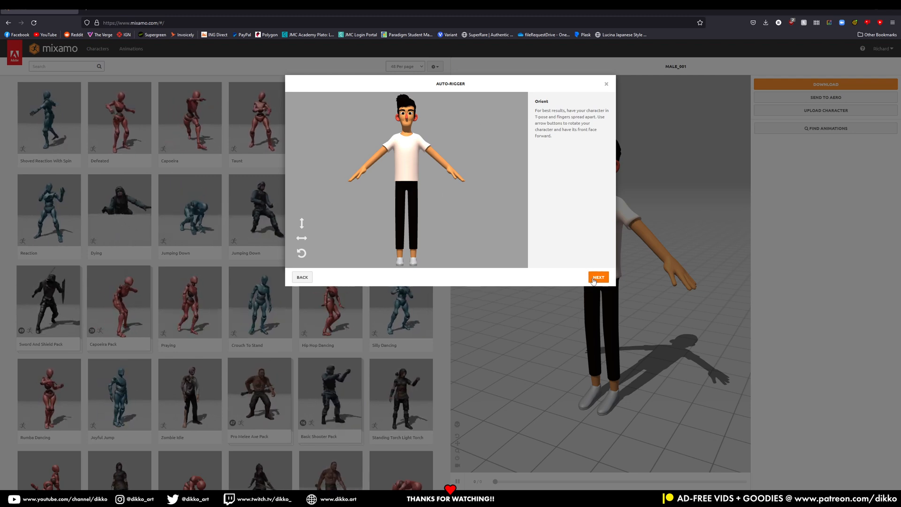
Step: Confirm front orientation and place the chin, wrist, elbow, knee and groin markers for auto-rigging
click(598, 278)
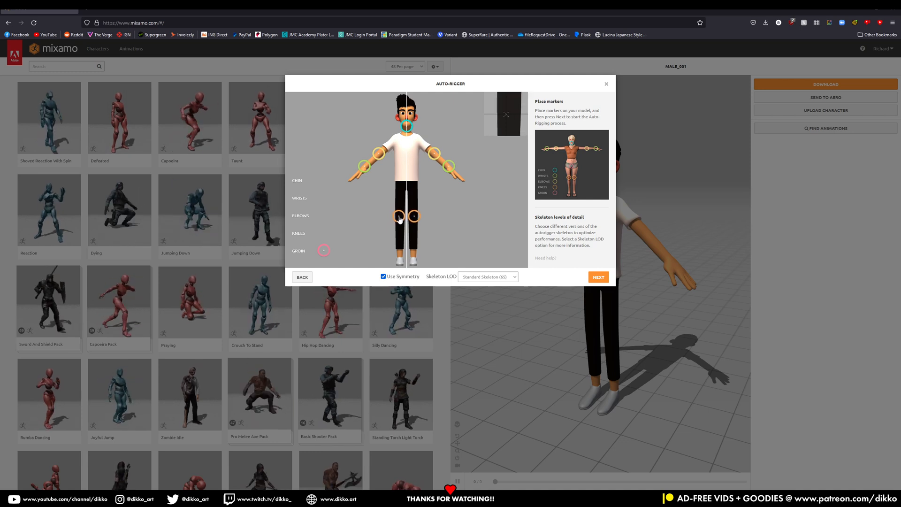
click(598, 277)
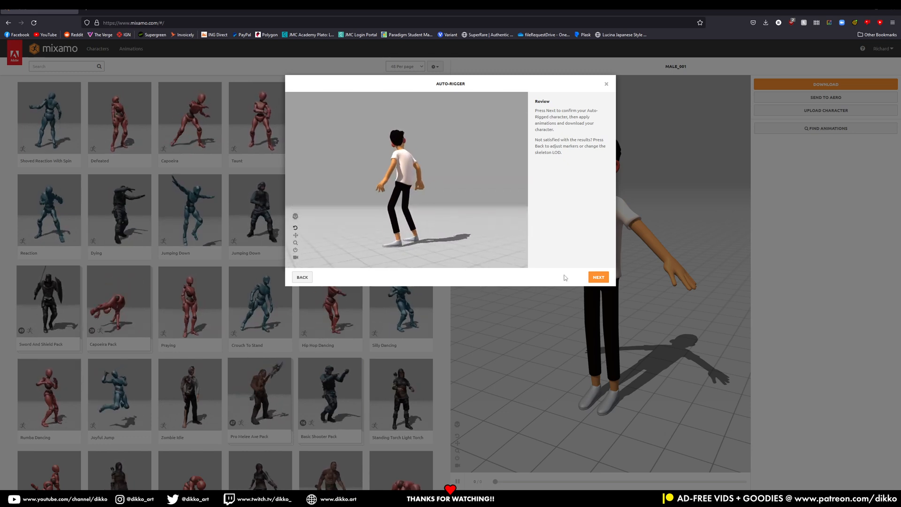
Step: Accept the rigged MALE_001 and set download to FBX Binary in T-pose
click(598, 277)
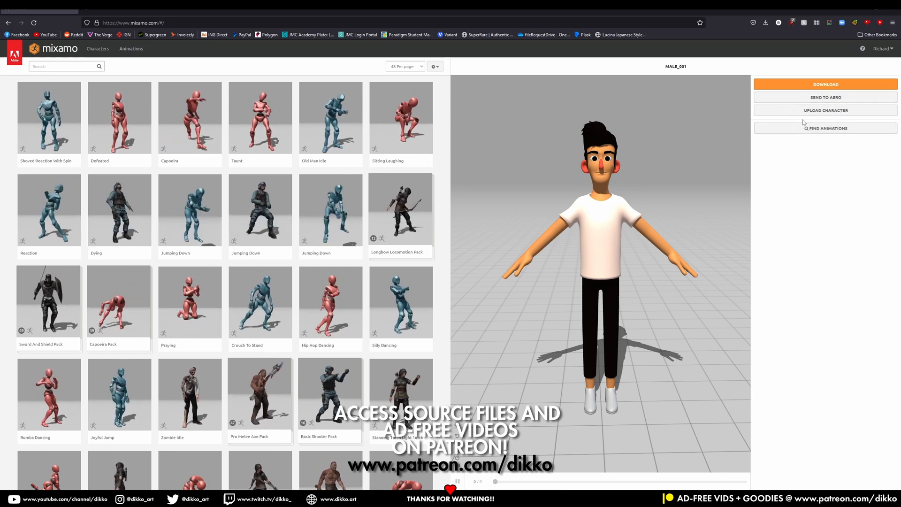
click(825, 84)
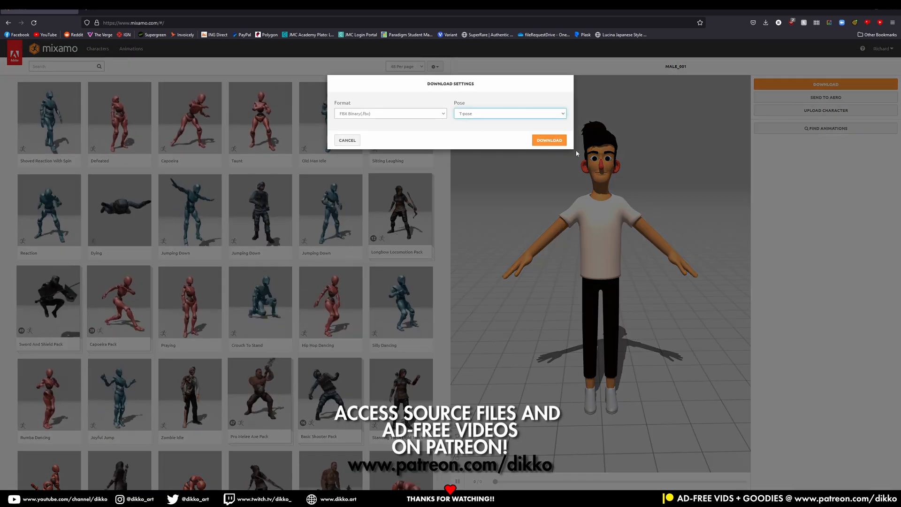
Step: Download and save as male_001.fbx in Mocap Rigs > Male, replacing the existing copy
click(548, 140)
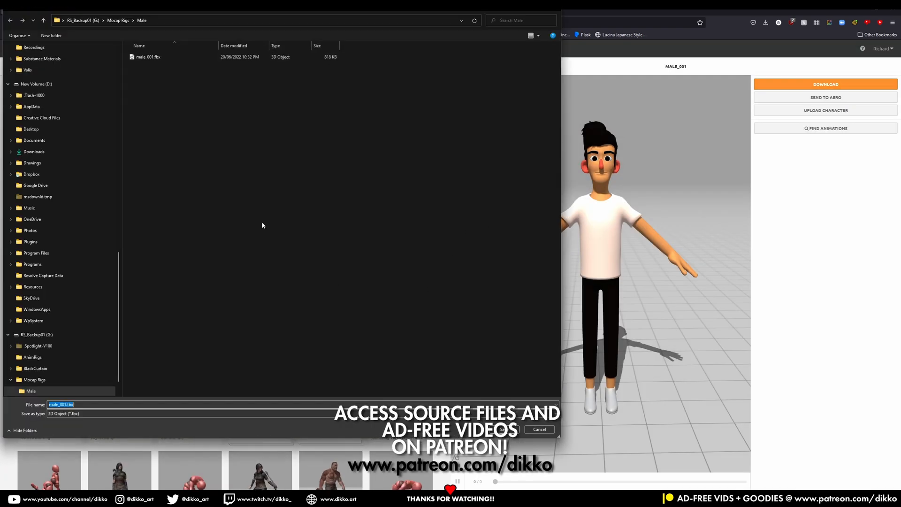
click(504, 429)
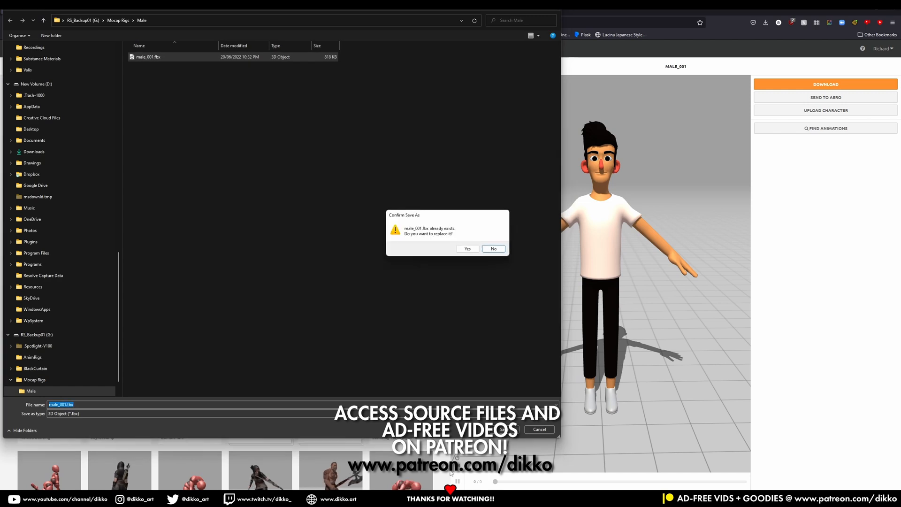
click(467, 247)
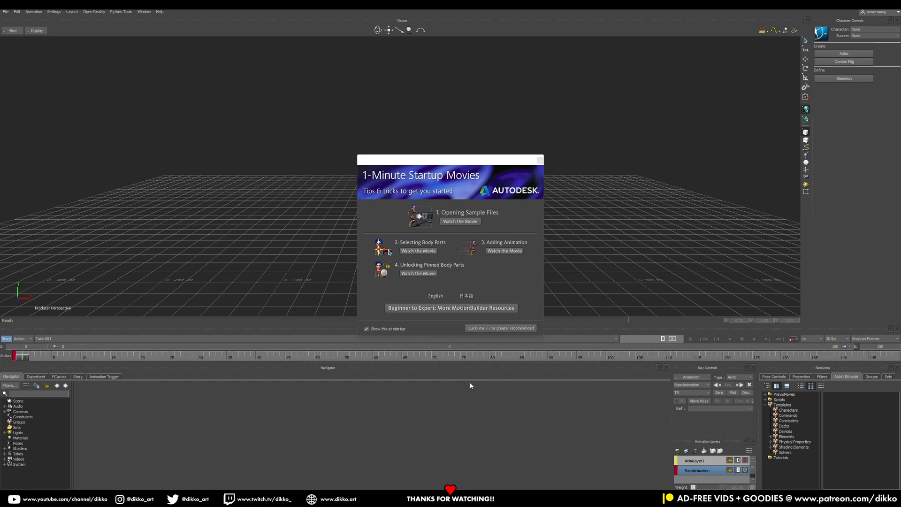
Step: Dismiss the startup movies window and set Interaction Mode to Maya for MotionBuilder only
click(538, 160)
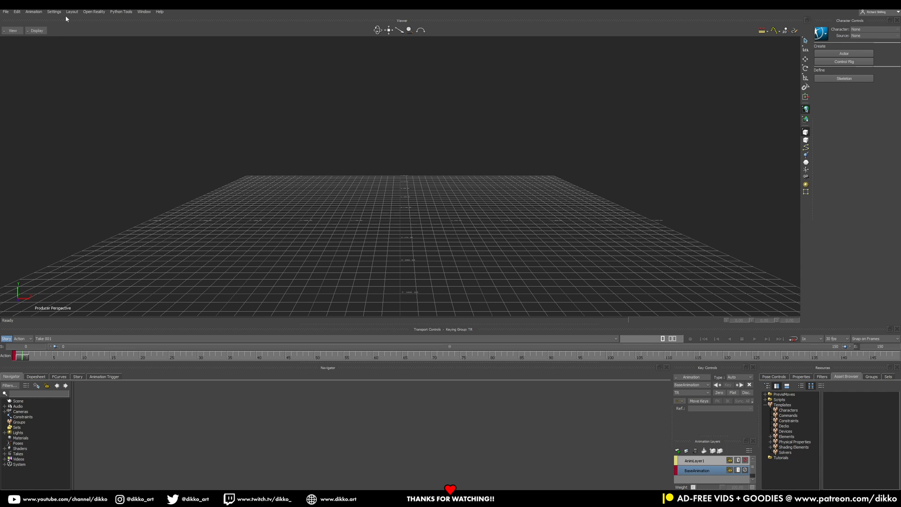
click(71, 11)
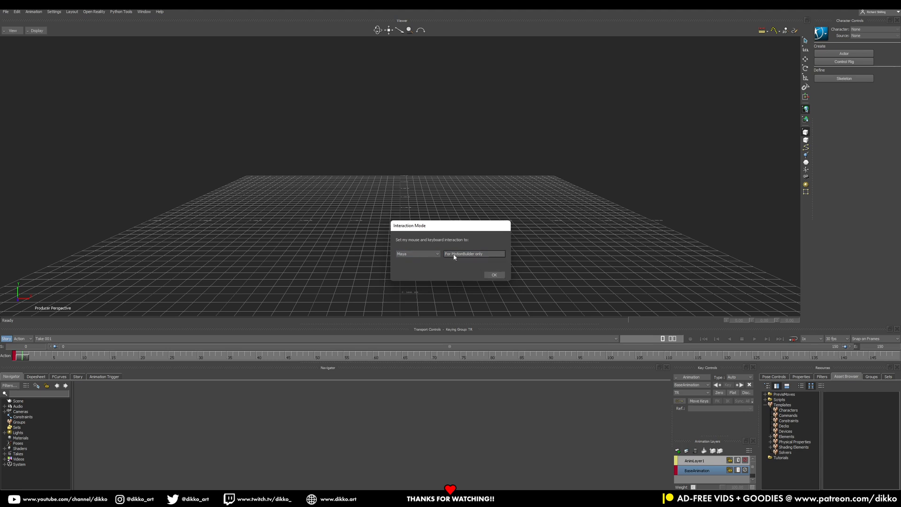
click(417, 253)
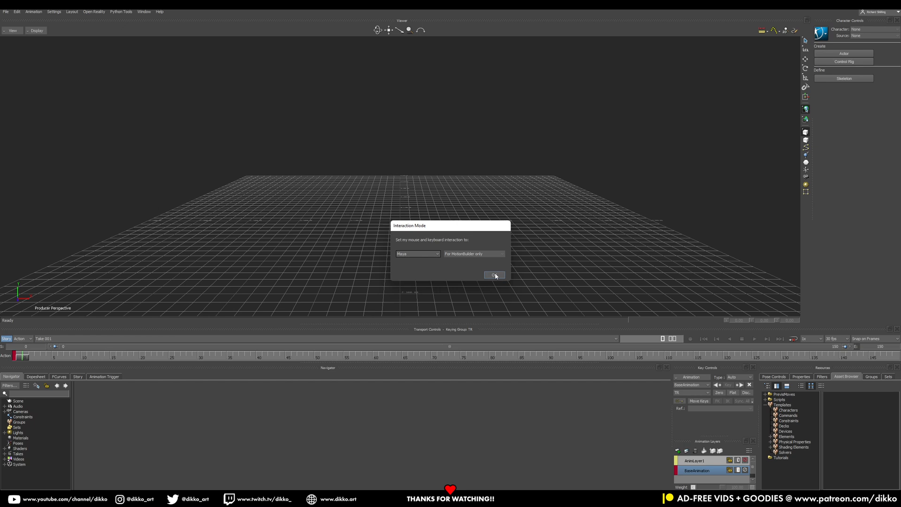
click(495, 275)
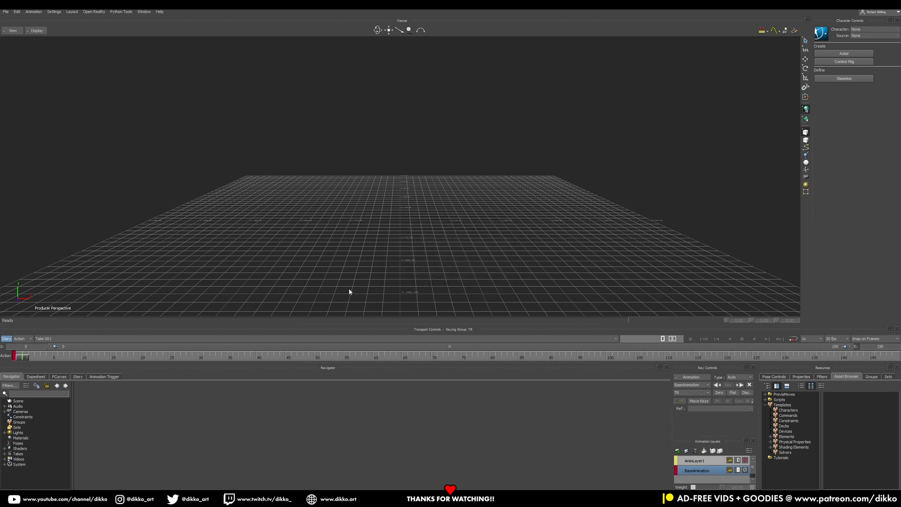
mouse_move(285, 165)
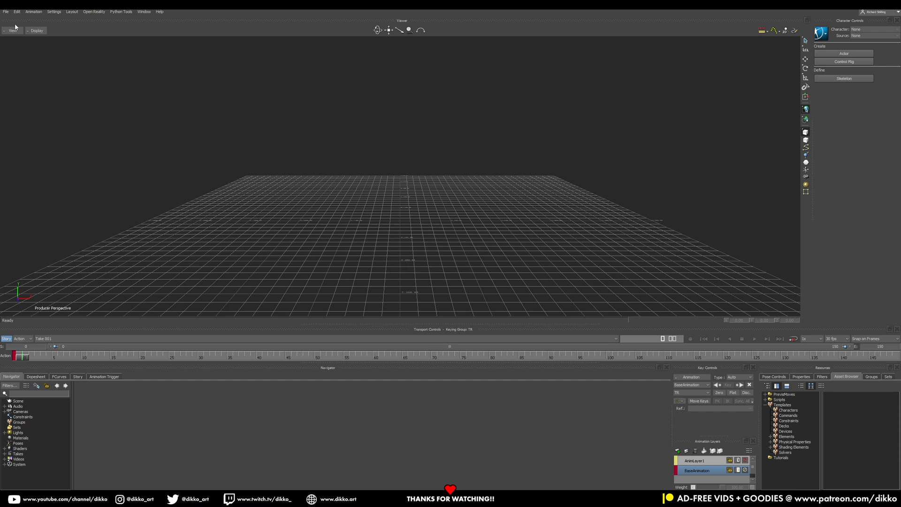
Step: Open male_001.fbx from Mocap Rigs > Male, discarding the unsaved empty scene
click(5, 11)
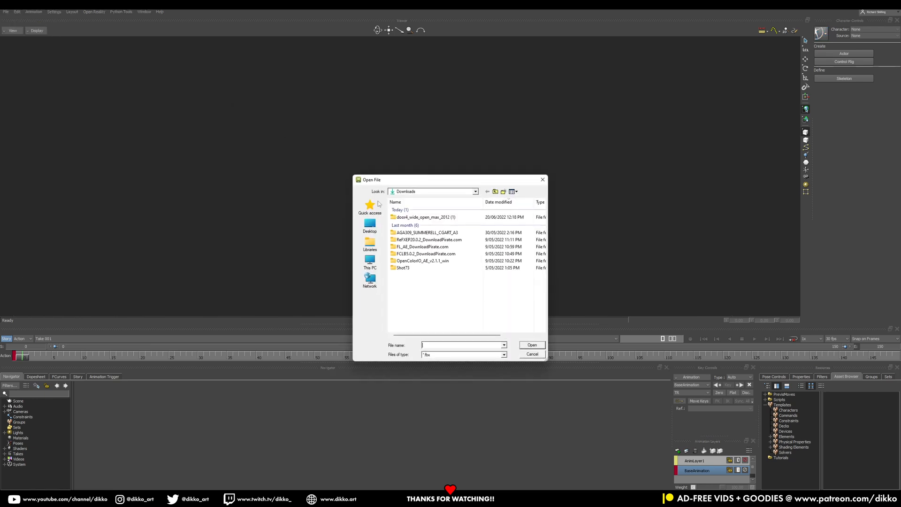
click(475, 191)
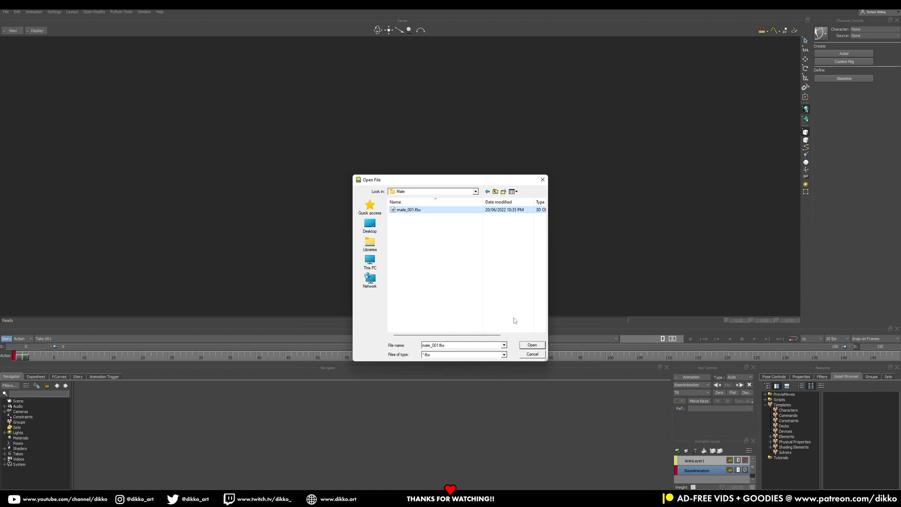
click(531, 345)
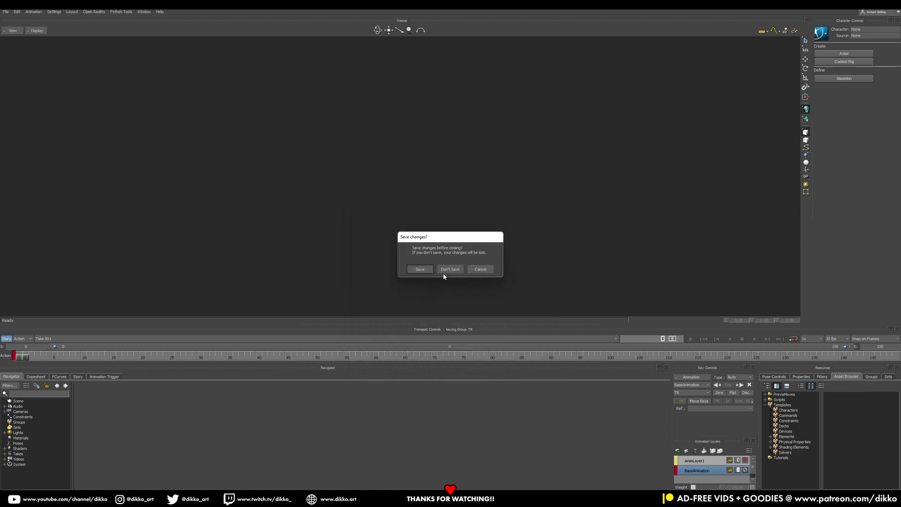
click(450, 269)
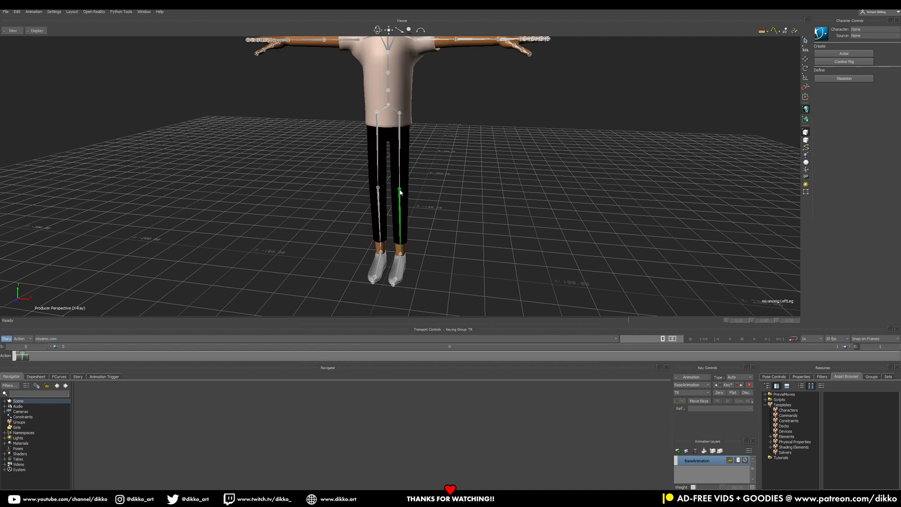
Step: Select a leg bone and frame the whole T-posed character with its skeleton in the Viewer
click(400, 114)
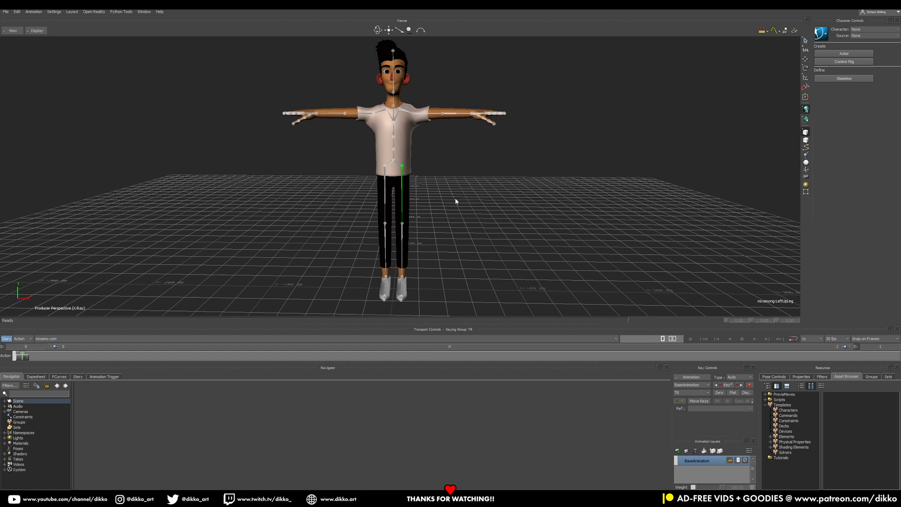
mouse_move(452, 180)
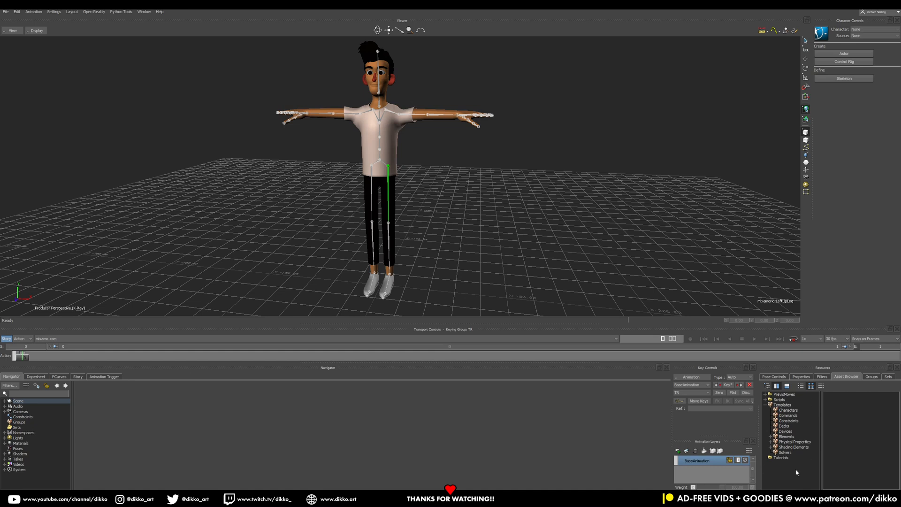
mouse_move(797, 441)
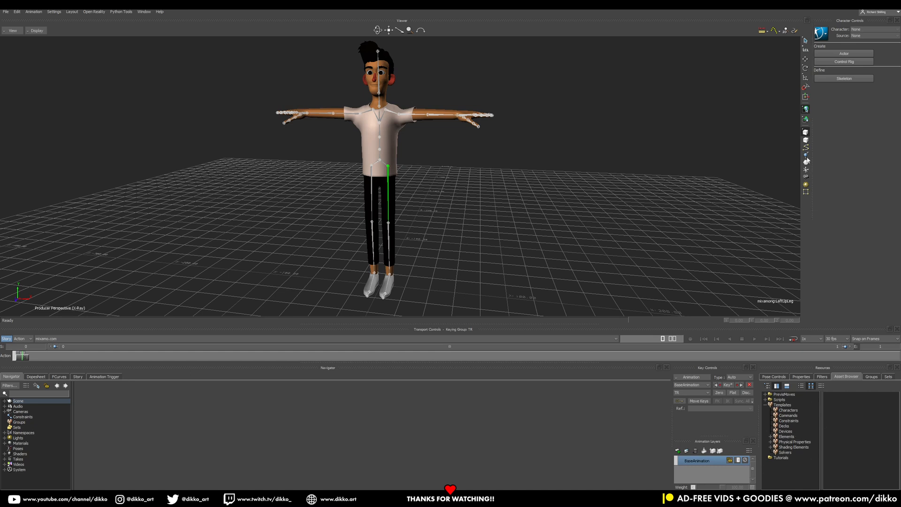
mouse_move(798, 59)
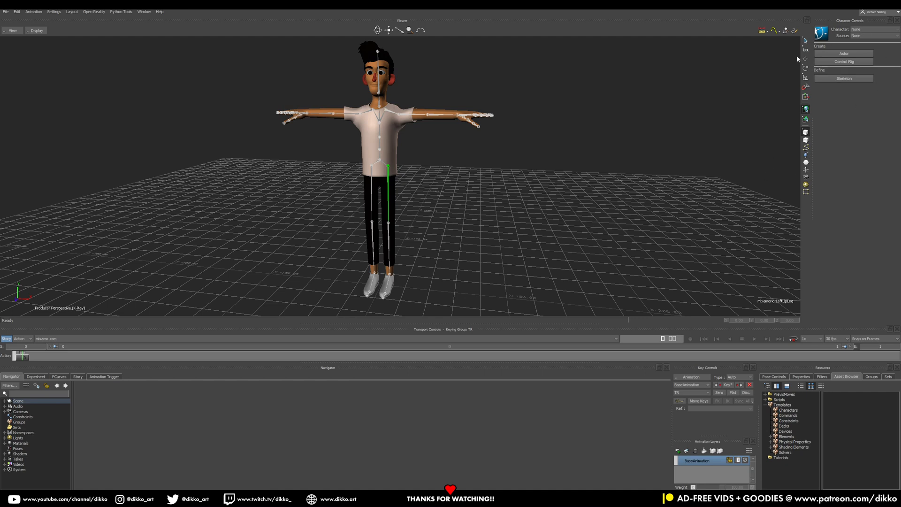
mouse_move(851, 100)
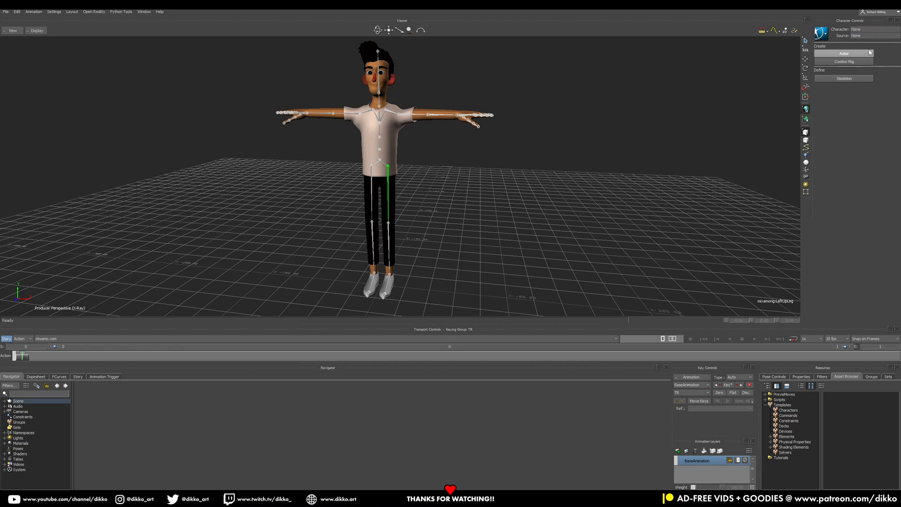
mouse_move(443, 224)
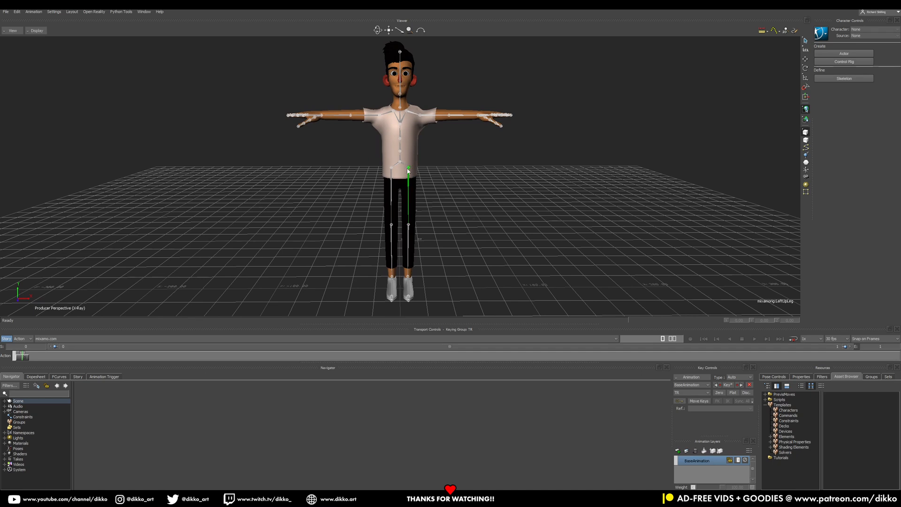
Step: Clear the selection and pick the mixamorig:Hips root bone of the skeleton
click(397, 138)
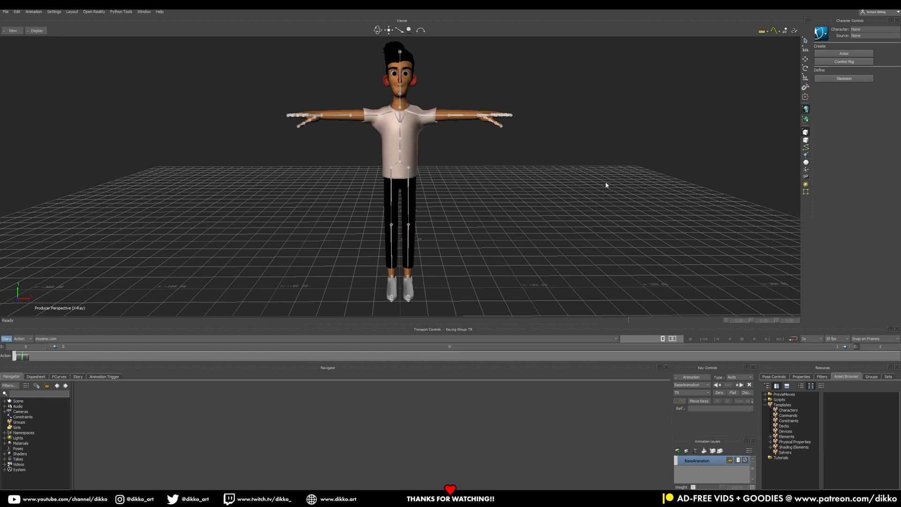
mouse_move(805, 162)
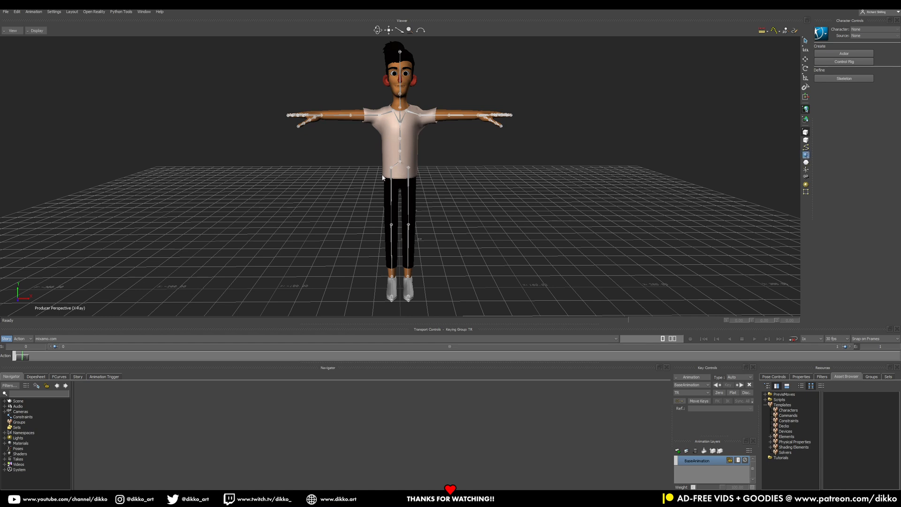
click(401, 167)
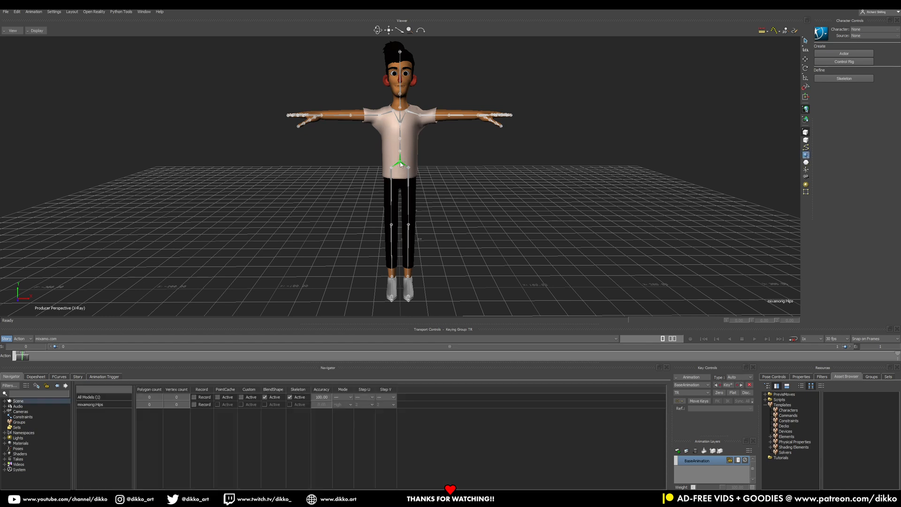
mouse_move(480, 190)
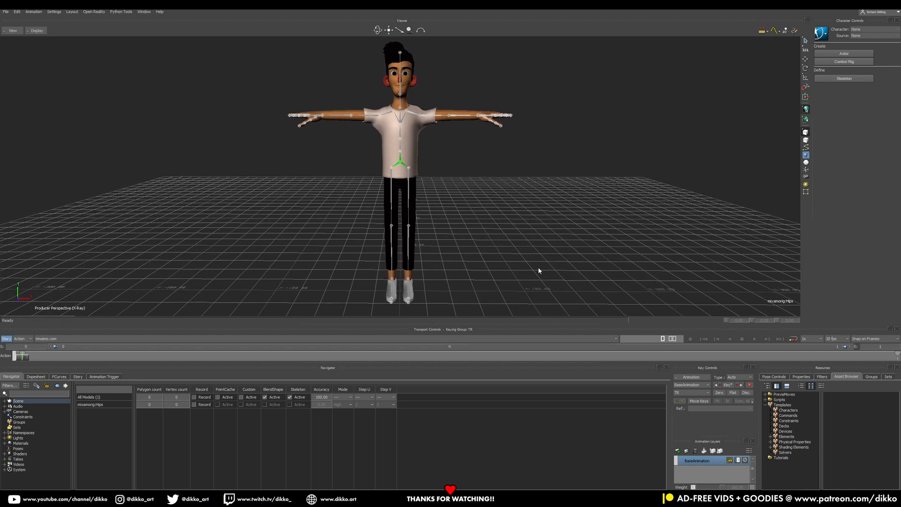
mouse_move(782, 415)
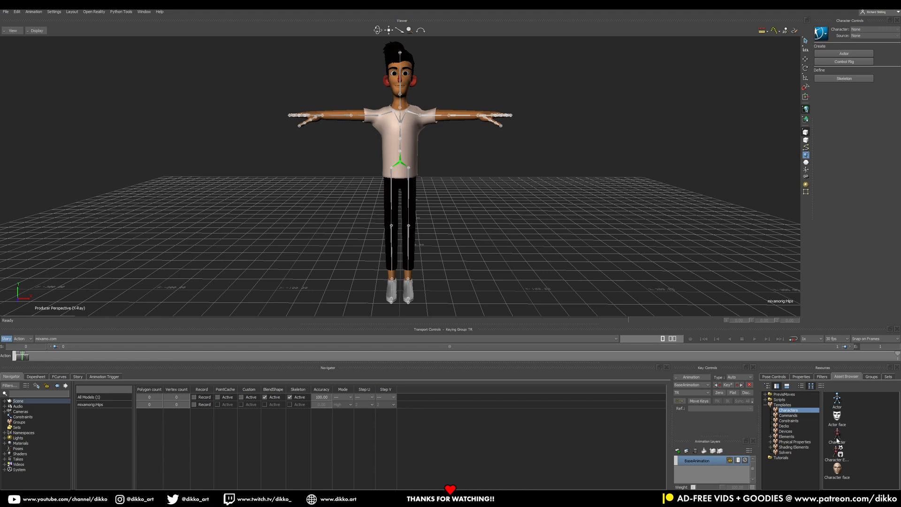
Step: Apply the Character template to the Hips bone and characterize the skeleton as a Biped
click(838, 439)
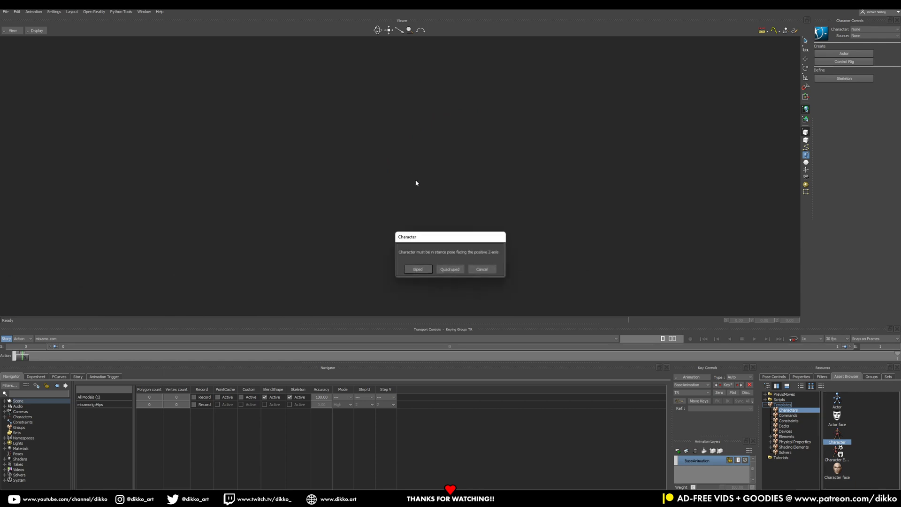
click(417, 269)
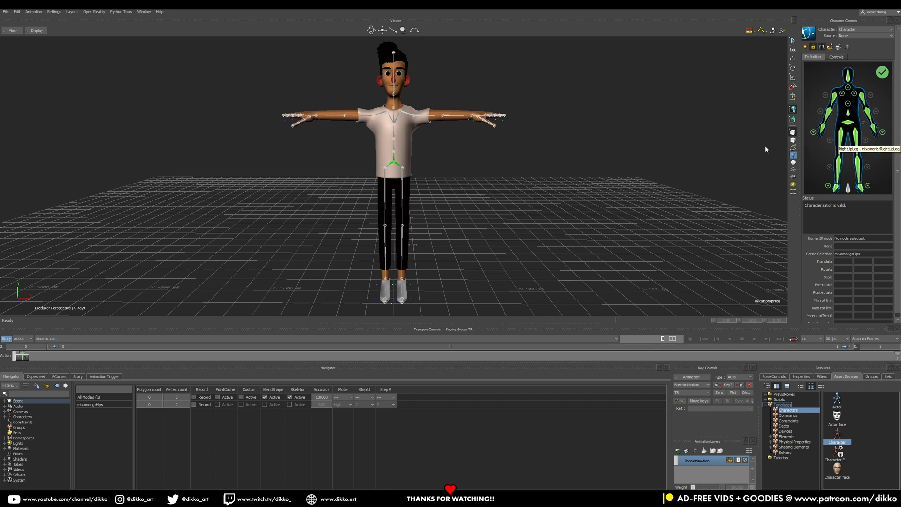
mouse_move(479, 121)
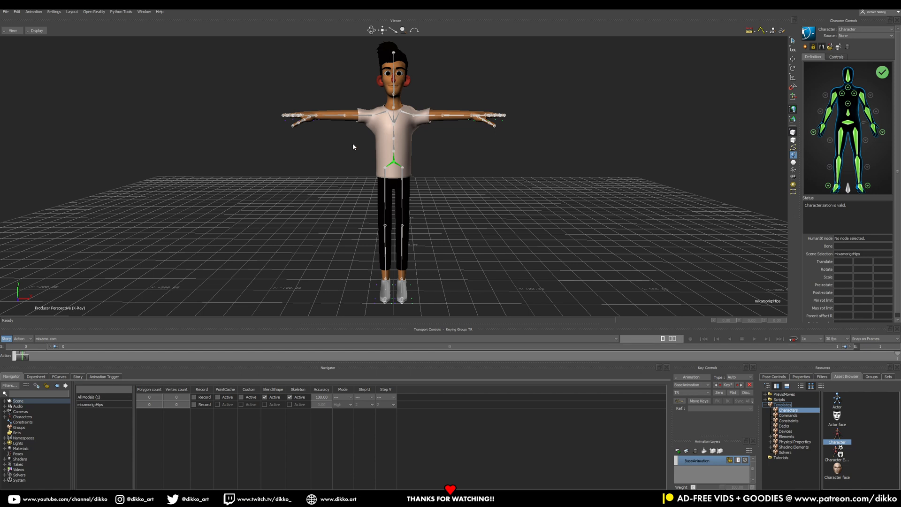
mouse_move(687, 205)
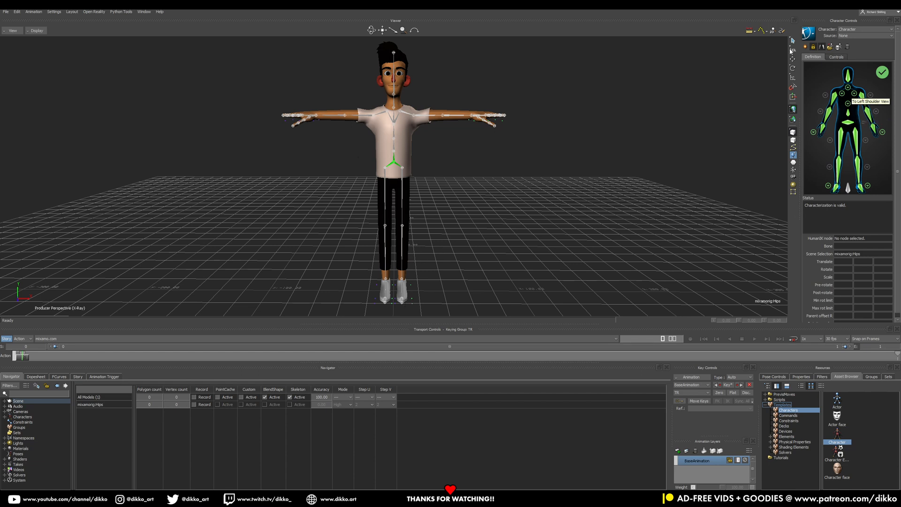
mouse_move(848, 188)
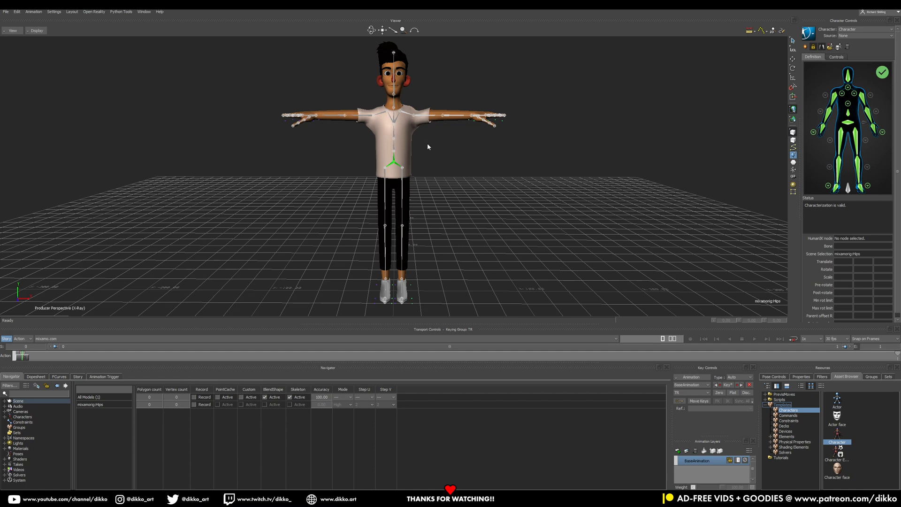
mouse_move(322, 110)
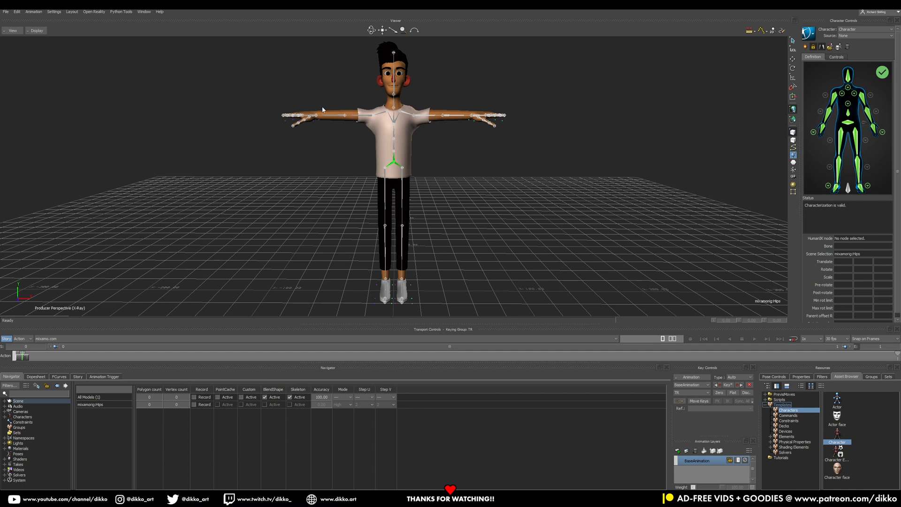
mouse_move(327, 122)
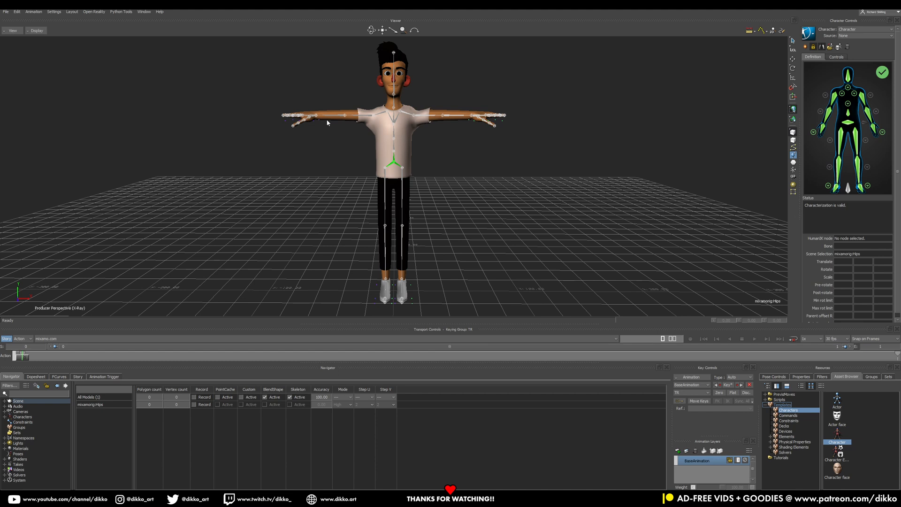
mouse_move(429, 148)
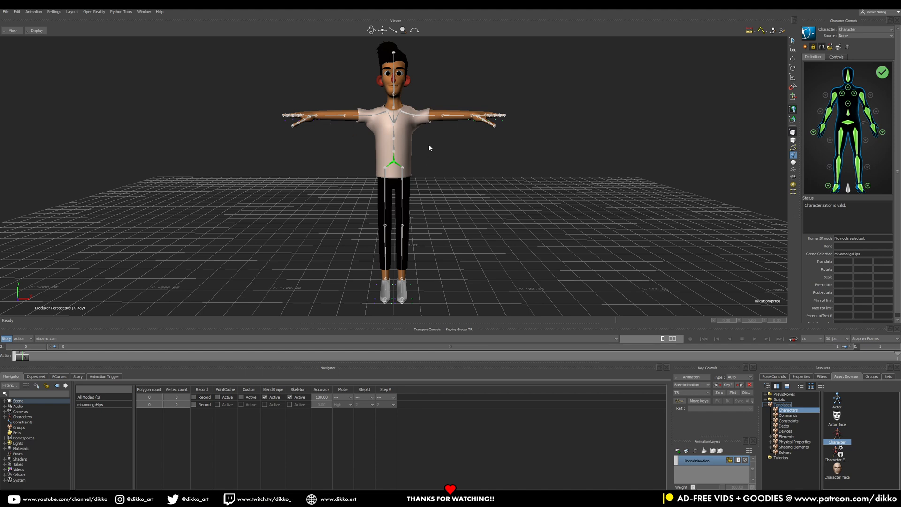
mouse_move(435, 52)
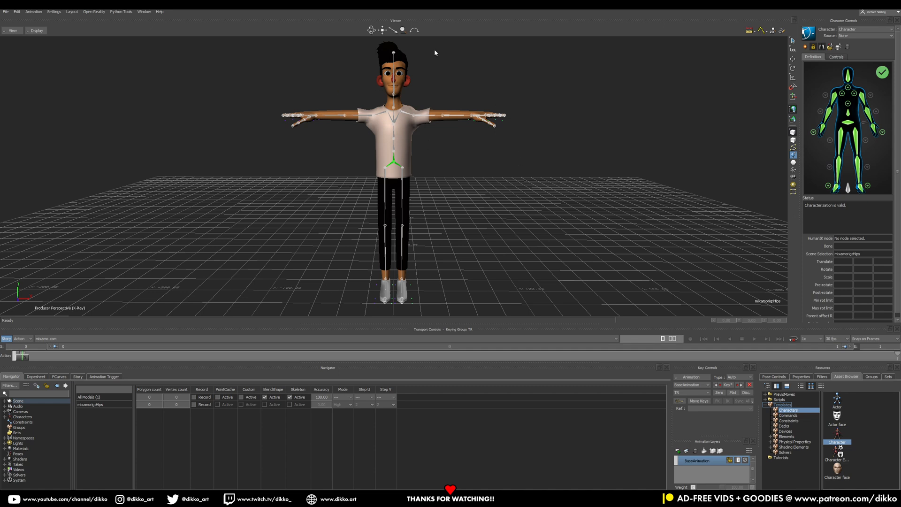
mouse_move(448, 95)
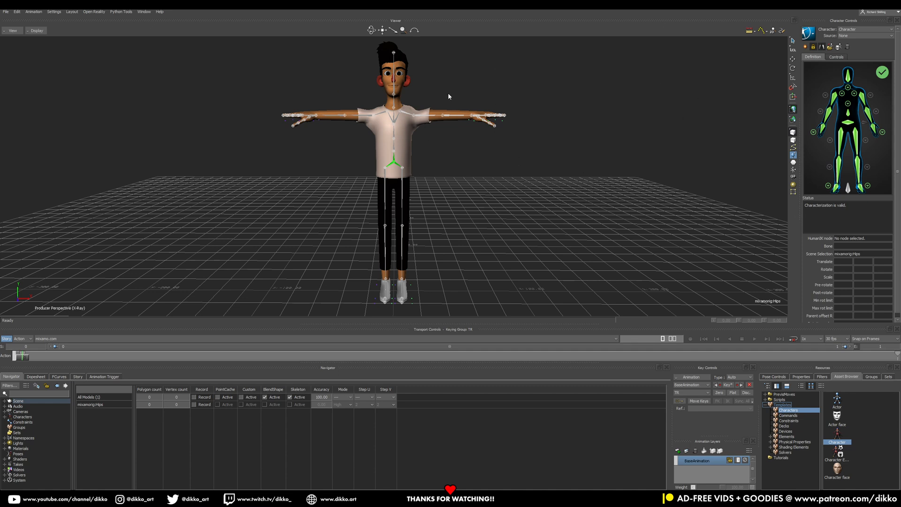
mouse_move(445, 100)
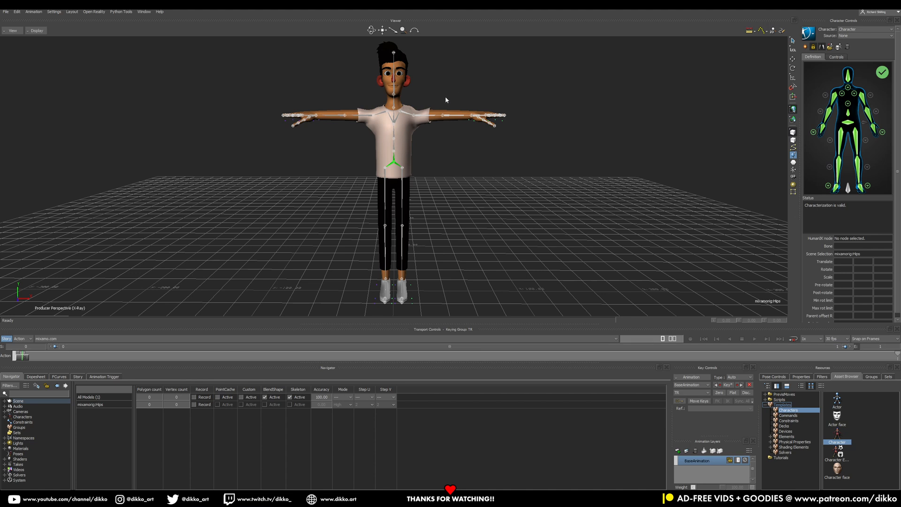
mouse_move(325, 284)
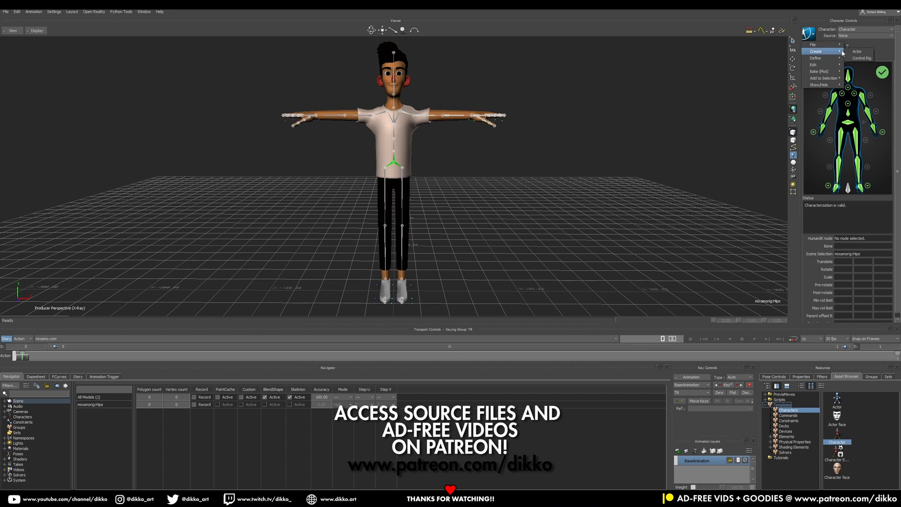
mouse_move(887, 50)
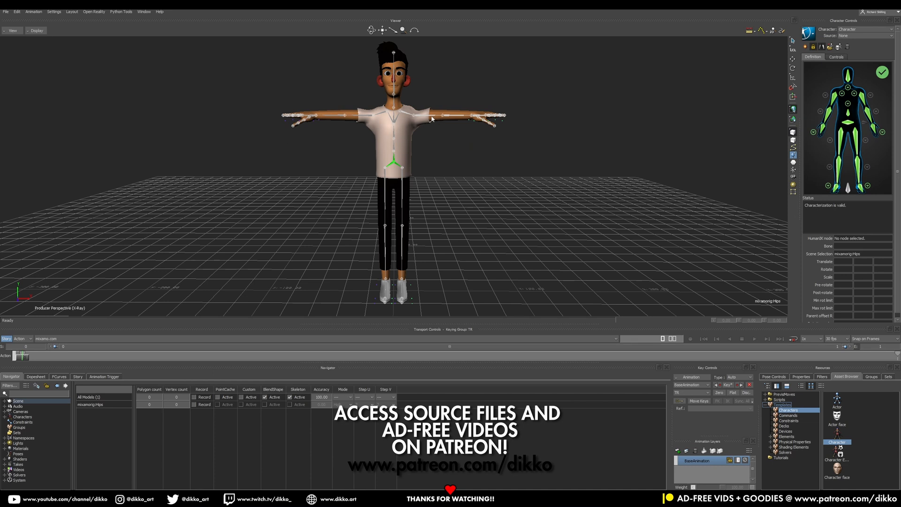
click(432, 117)
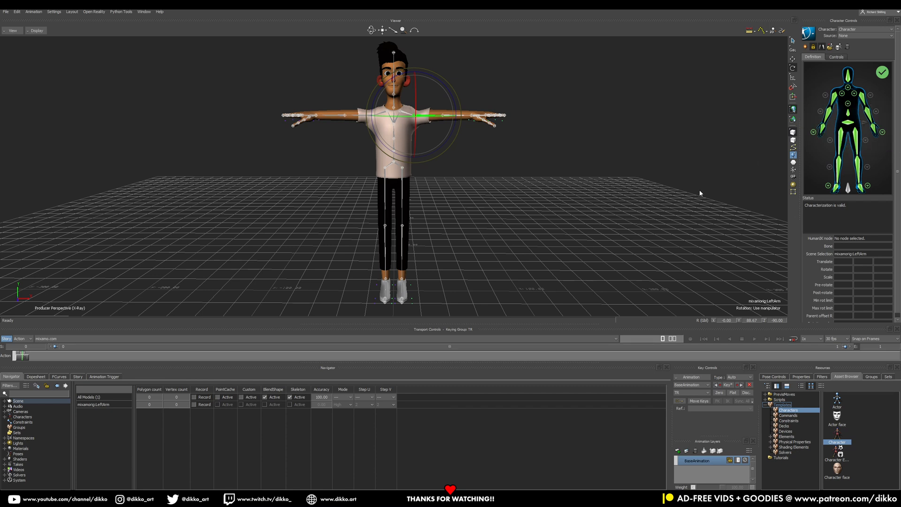
mouse_move(418, 182)
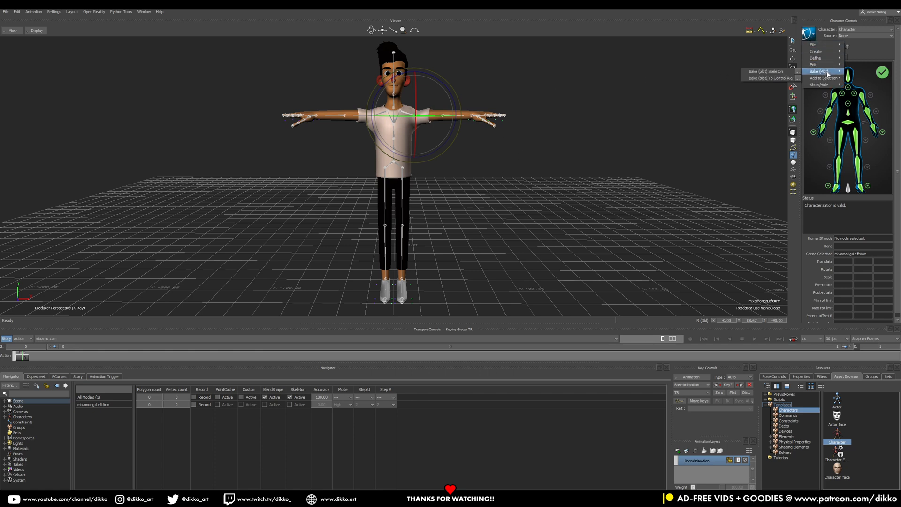
mouse_move(816, 51)
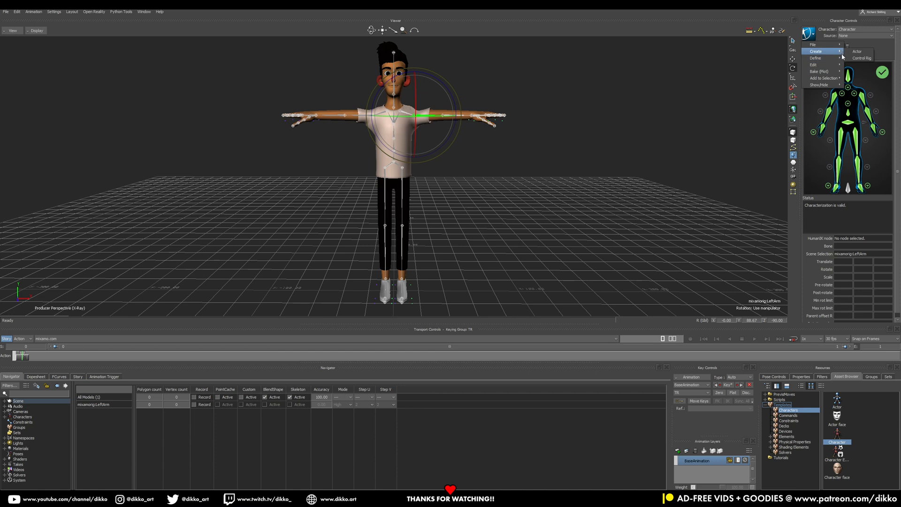
Step: Create an FK/IK control rig from Character Controls so it drives the skeleton
click(862, 57)
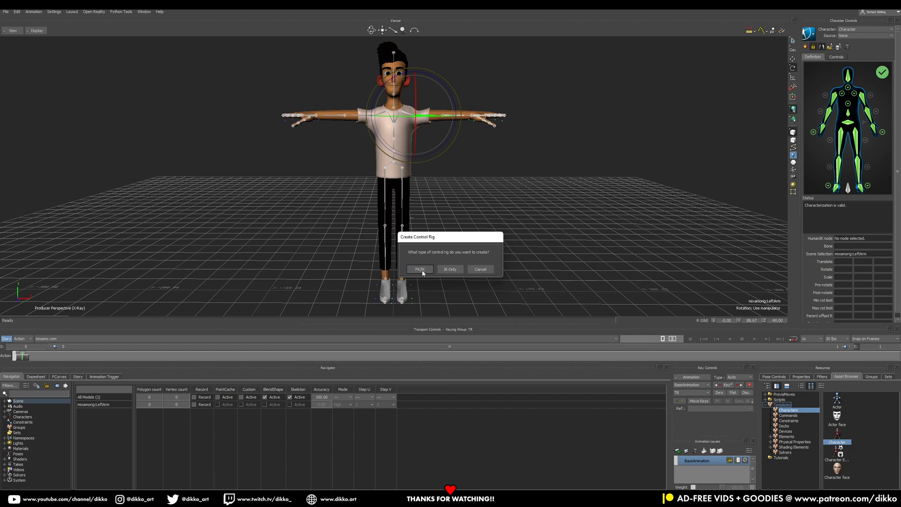
click(419, 269)
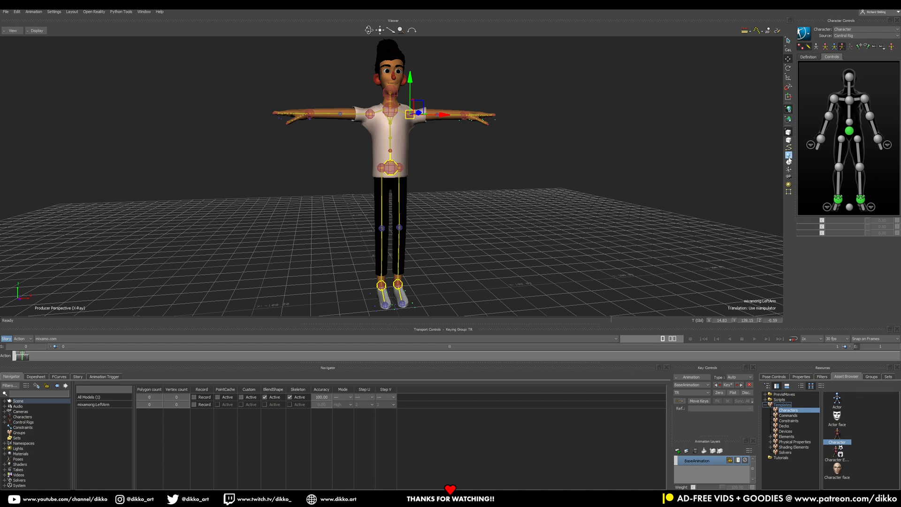
mouse_move(490, 223)
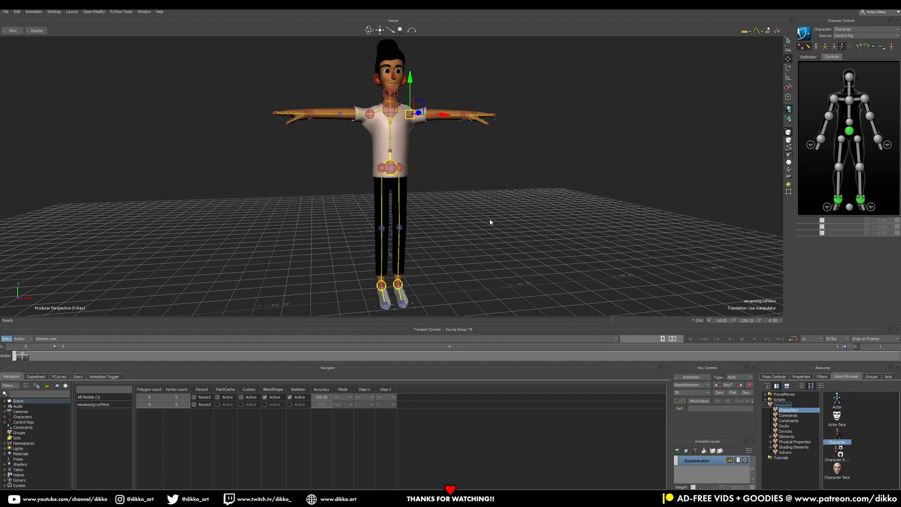
click(392, 167)
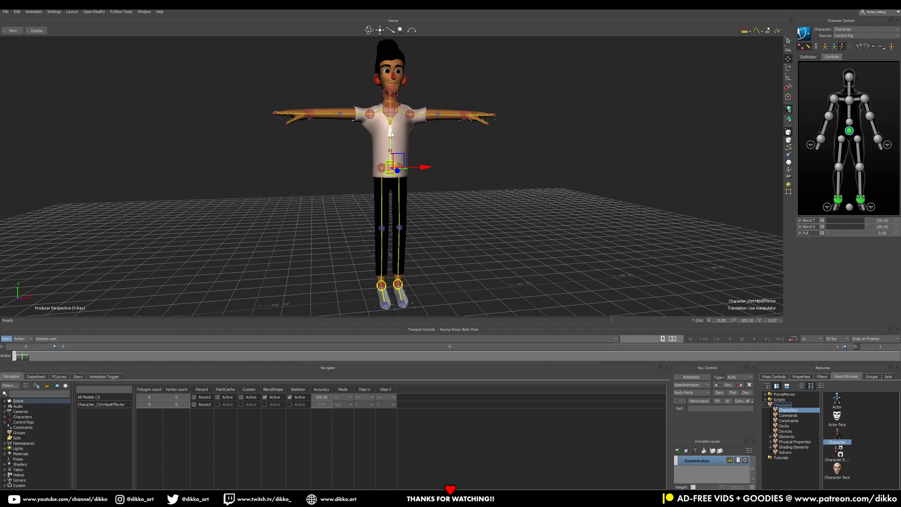
drag(391, 167, 390, 172)
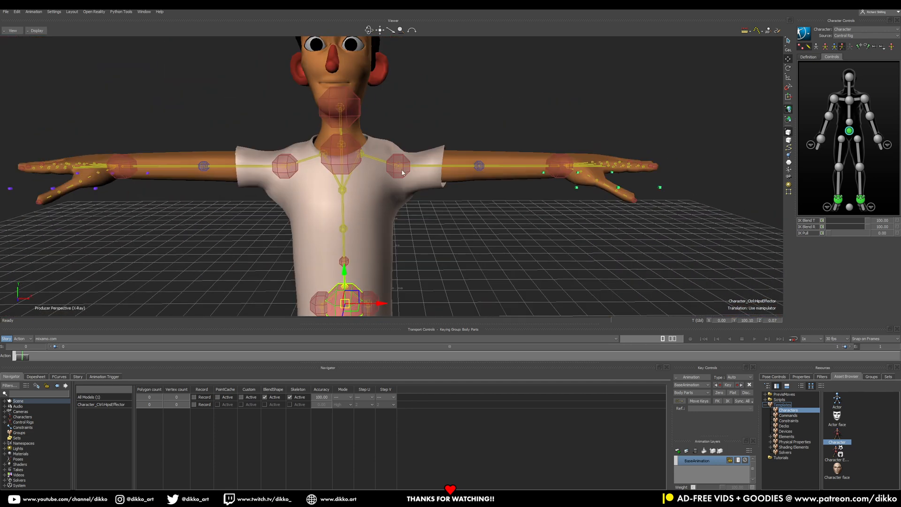
click(396, 167)
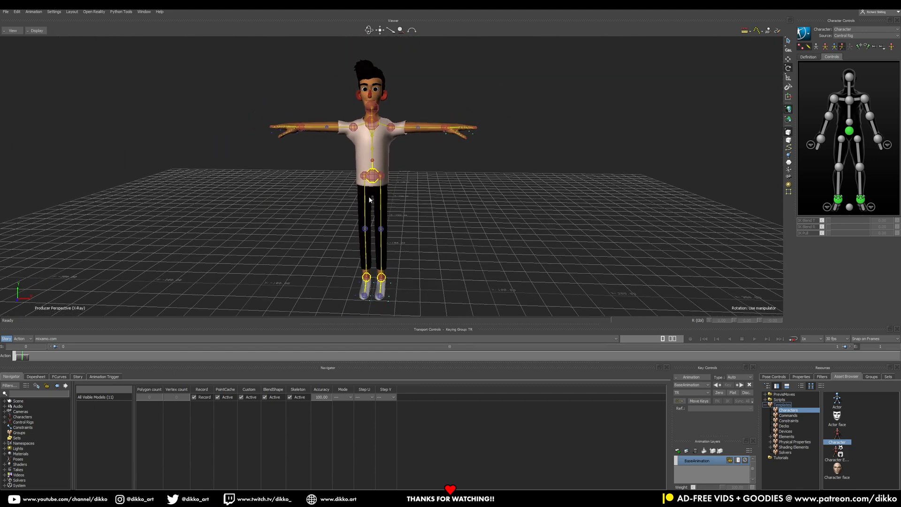
mouse_move(494, 209)
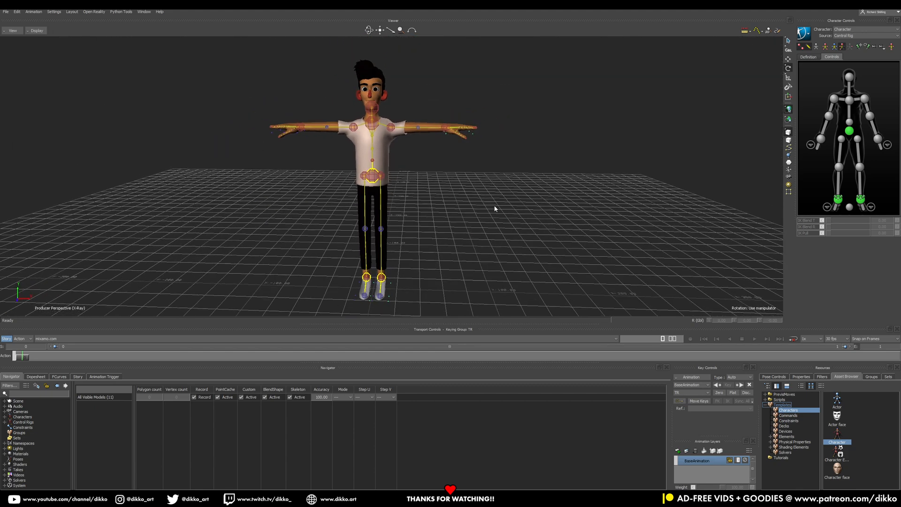